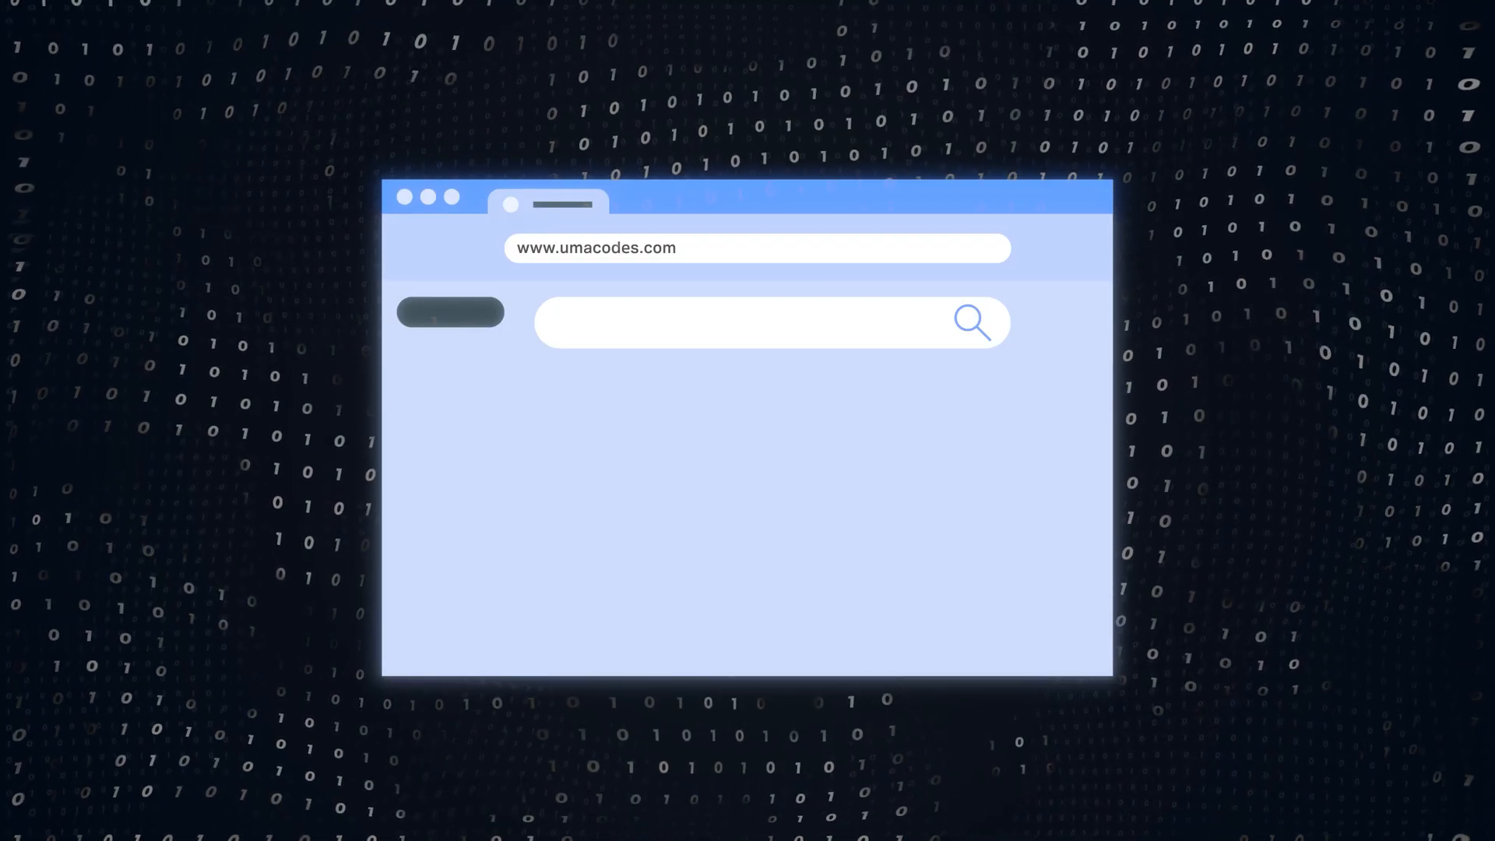
Switch to the Rider product page tab and scroll down through it
left_click(972, 323)
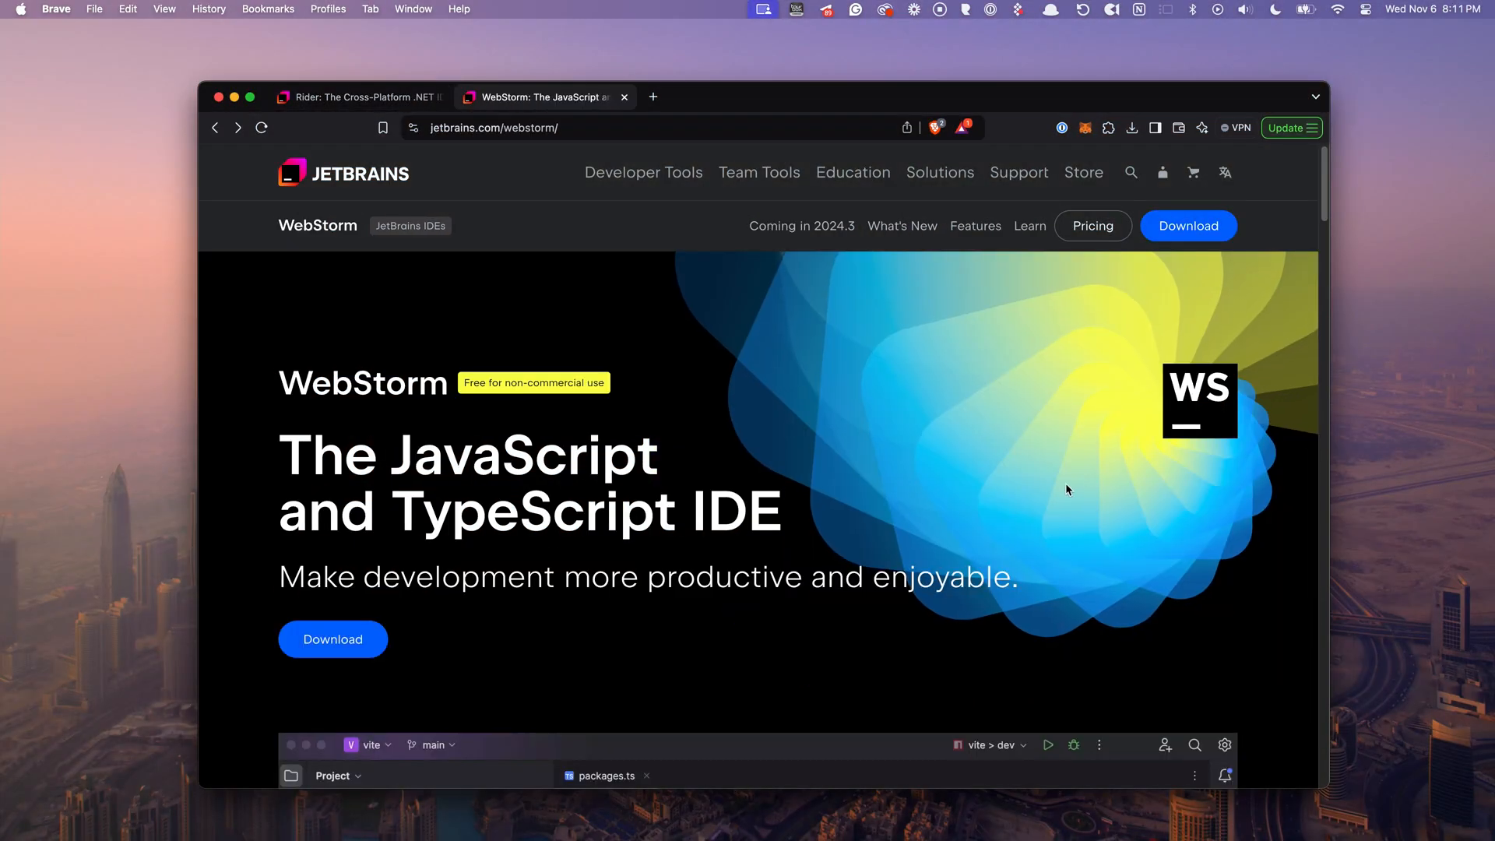
left_click(365, 97)
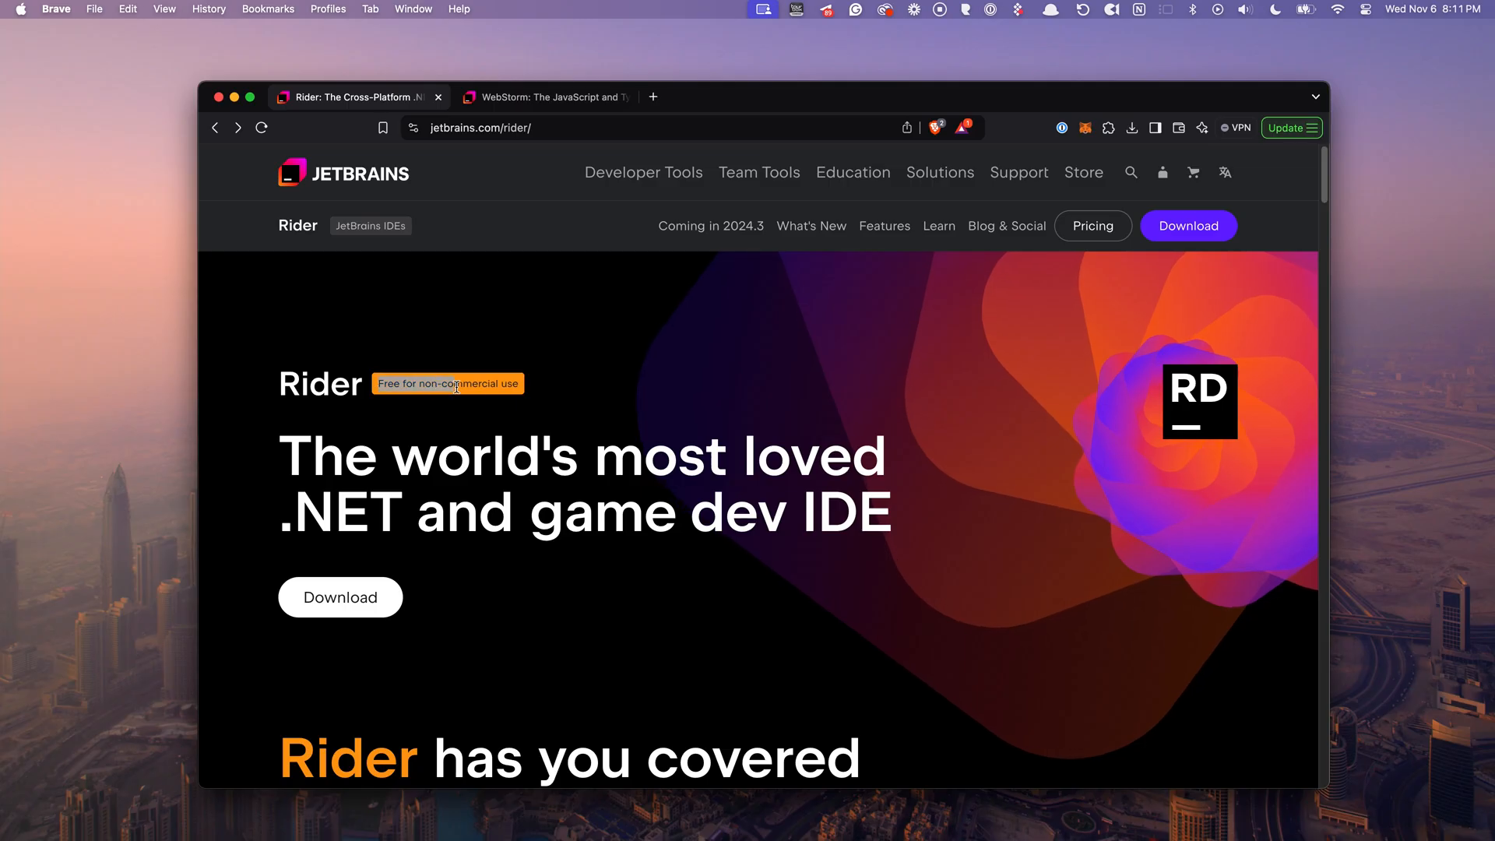
mouse_move(657, 404)
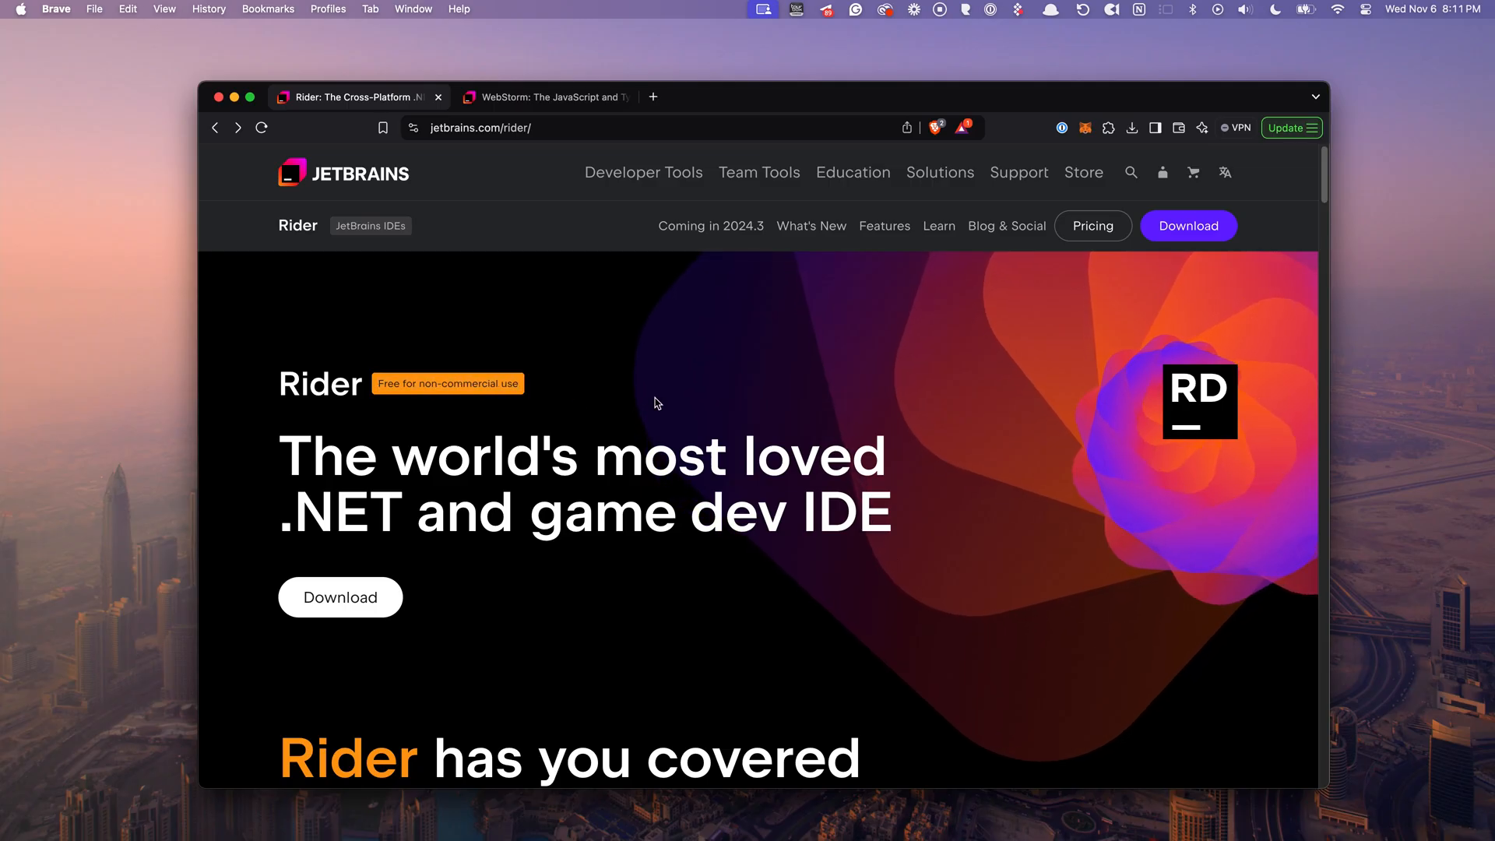
scroll("down", 3)
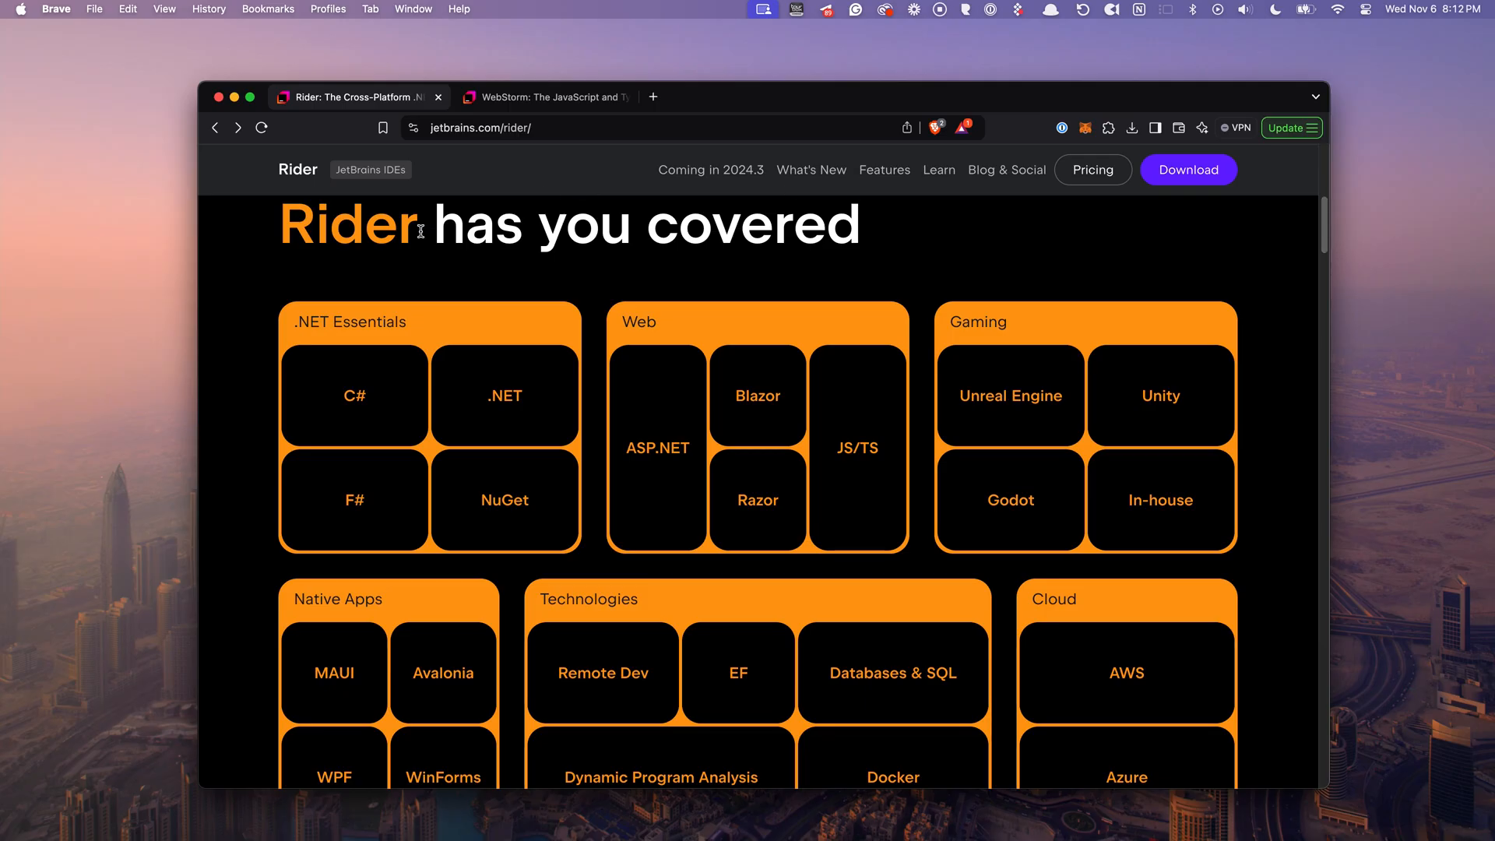
mouse_move(645, 338)
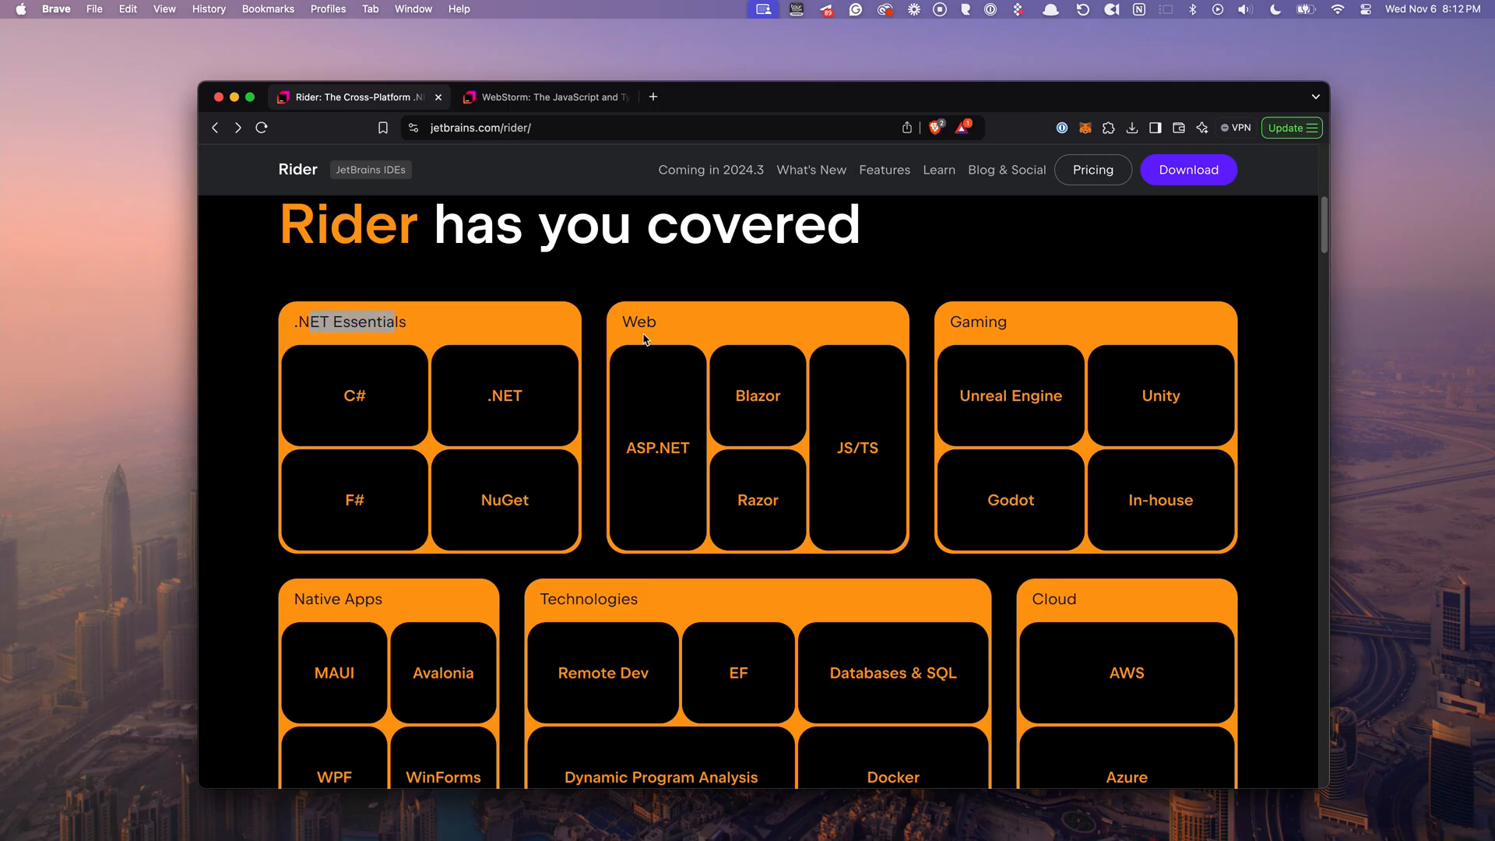
mouse_move(1203, 335)
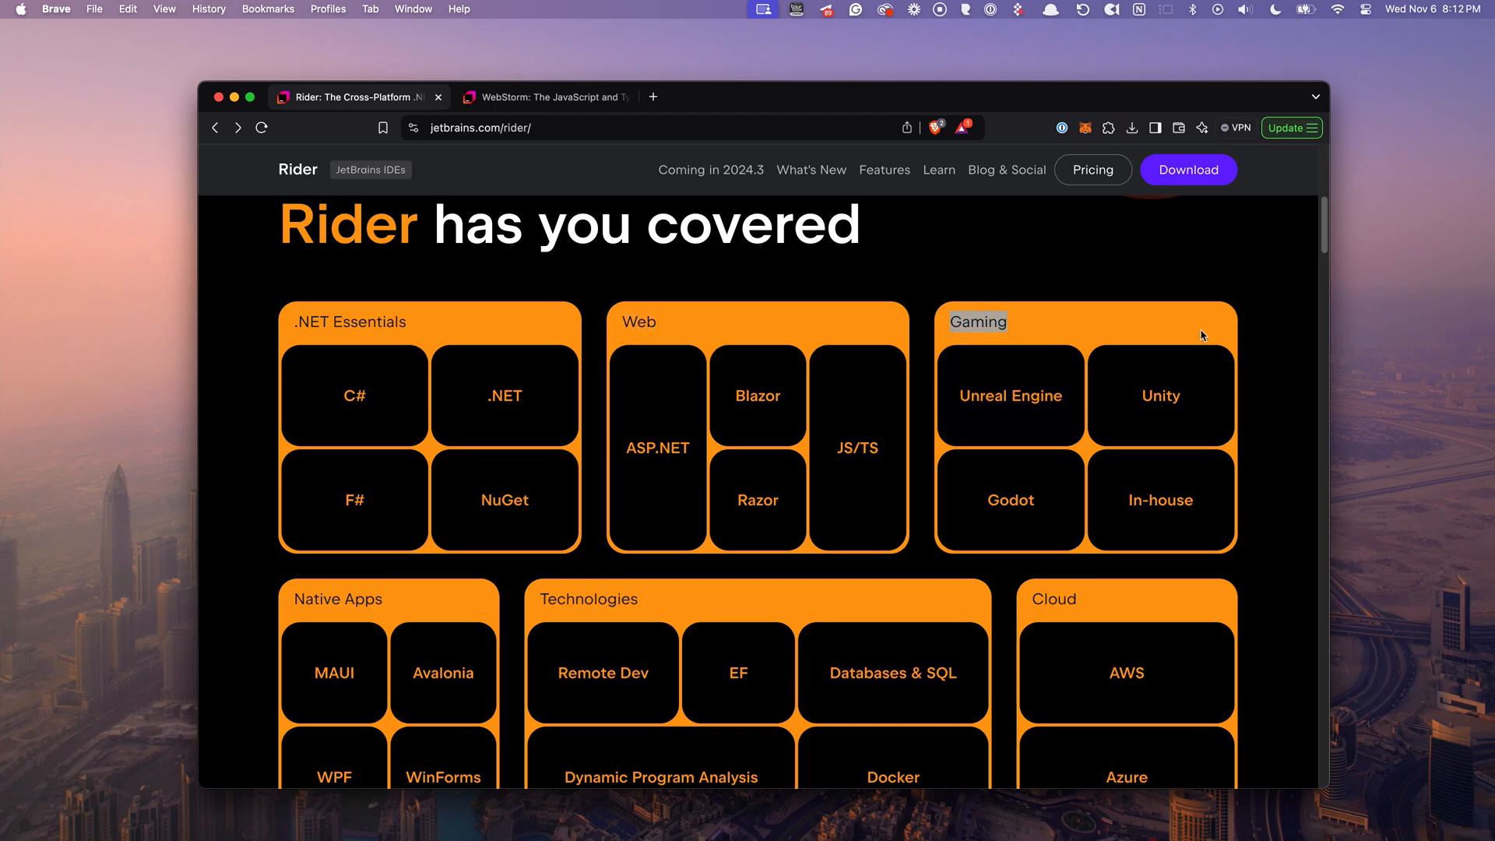
mouse_move(1327, 252)
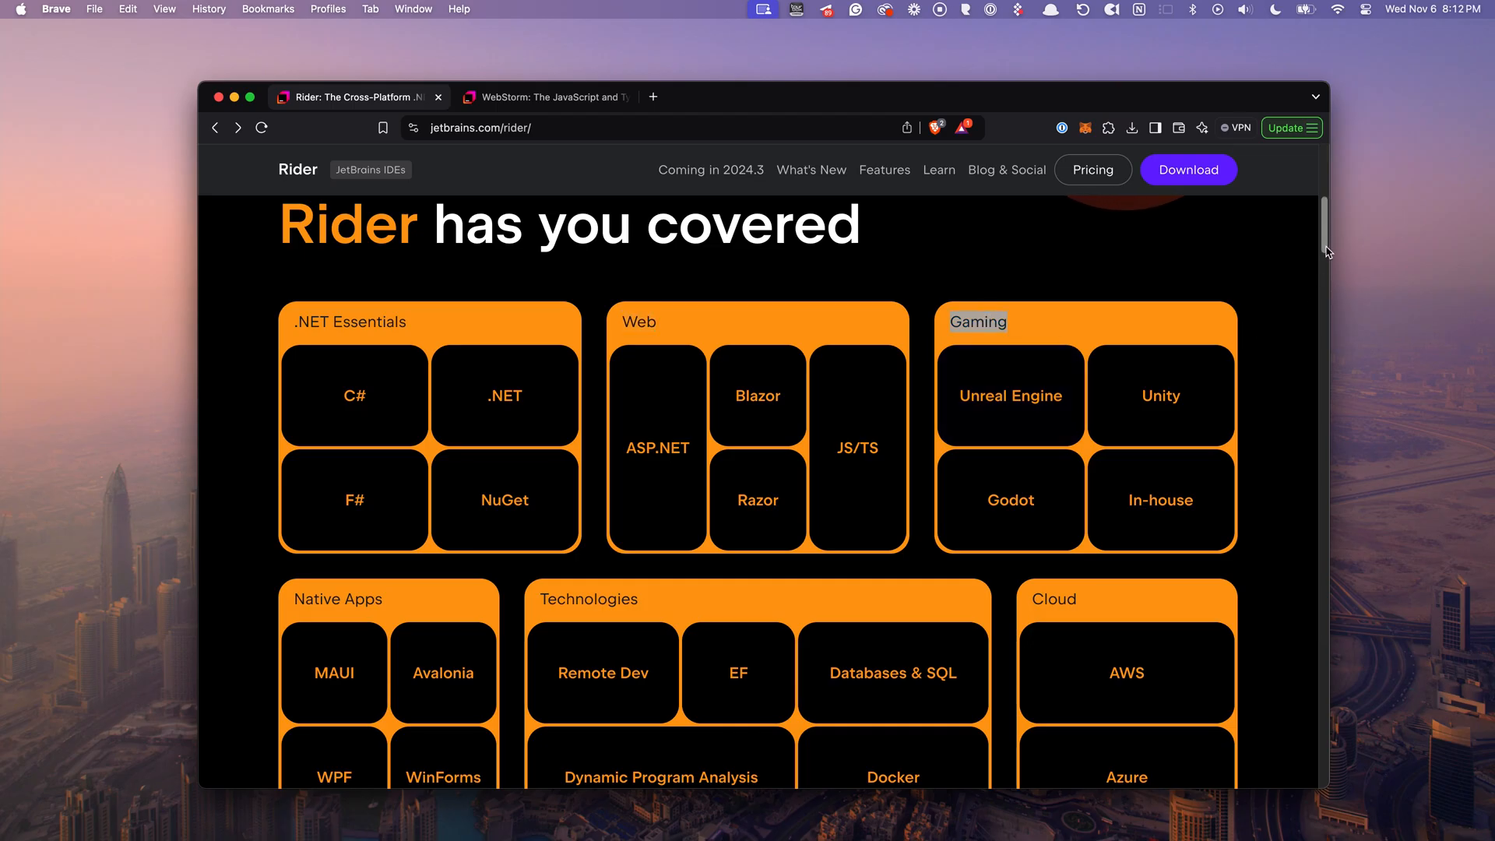
scroll("down", 3)
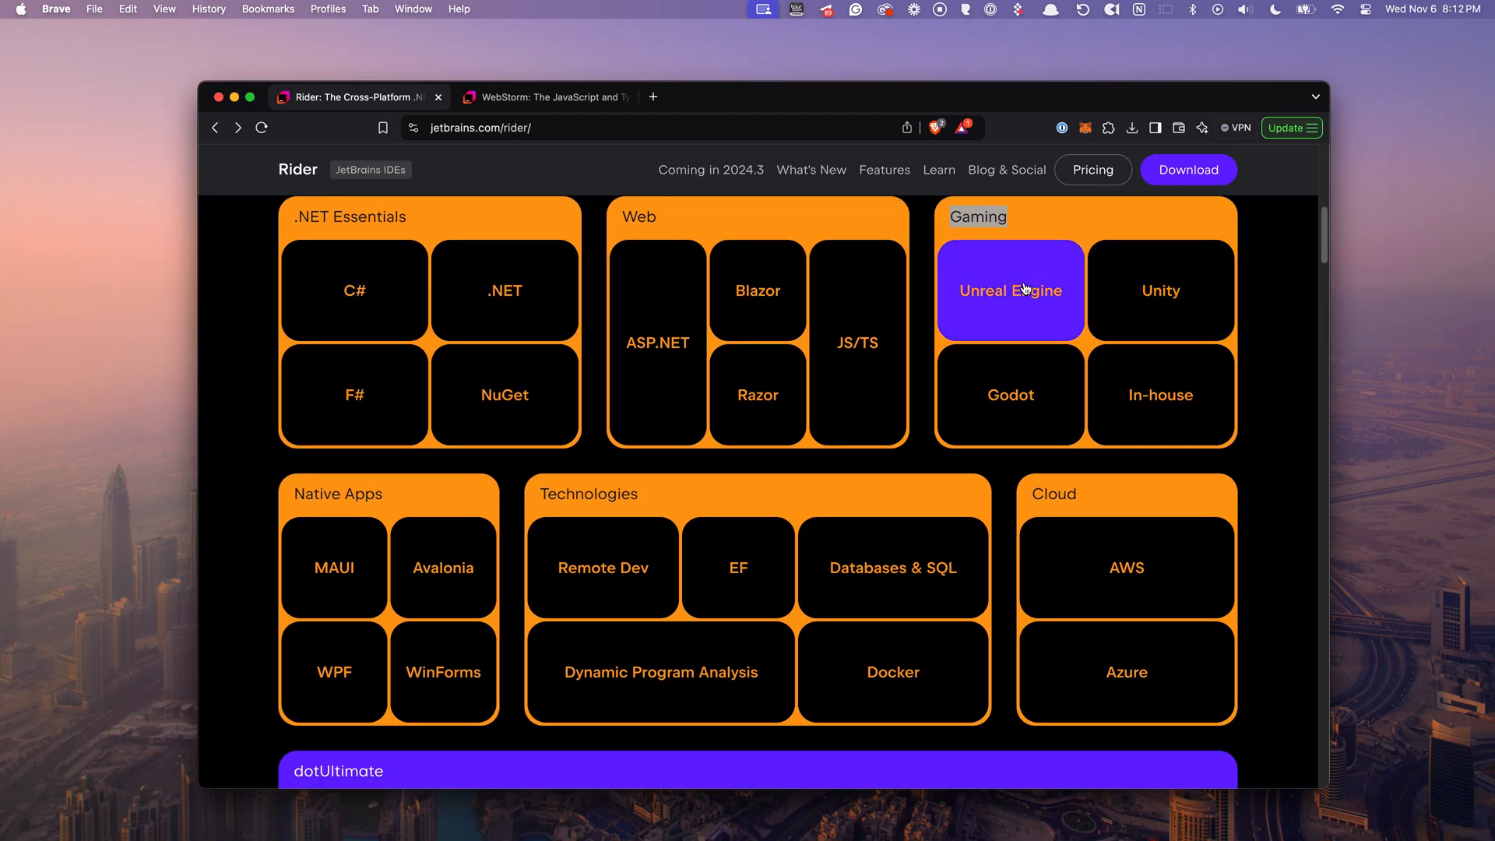
scroll("down", 3)
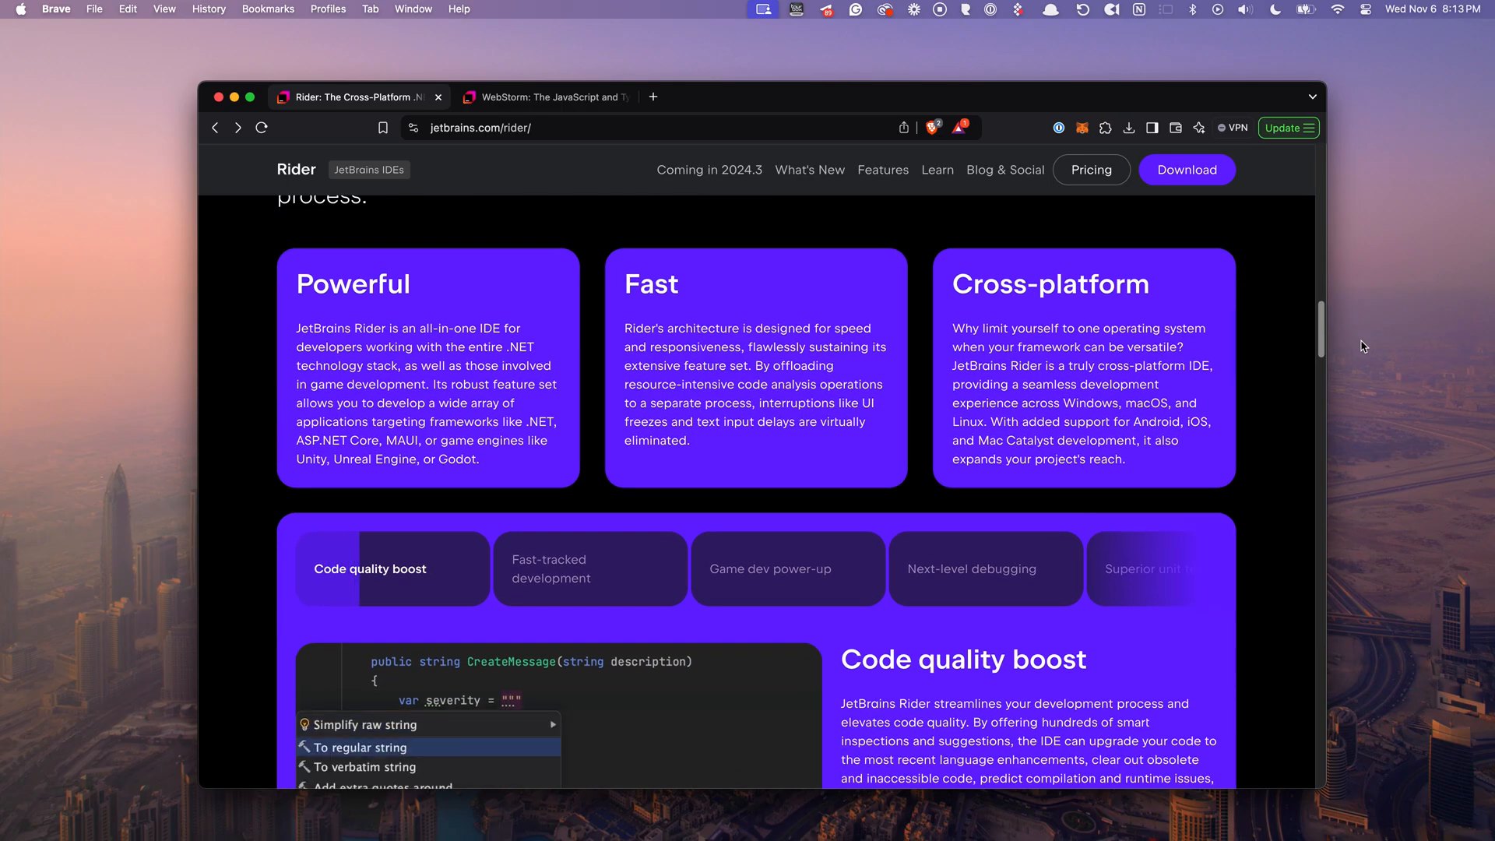
left_click(366, 746)
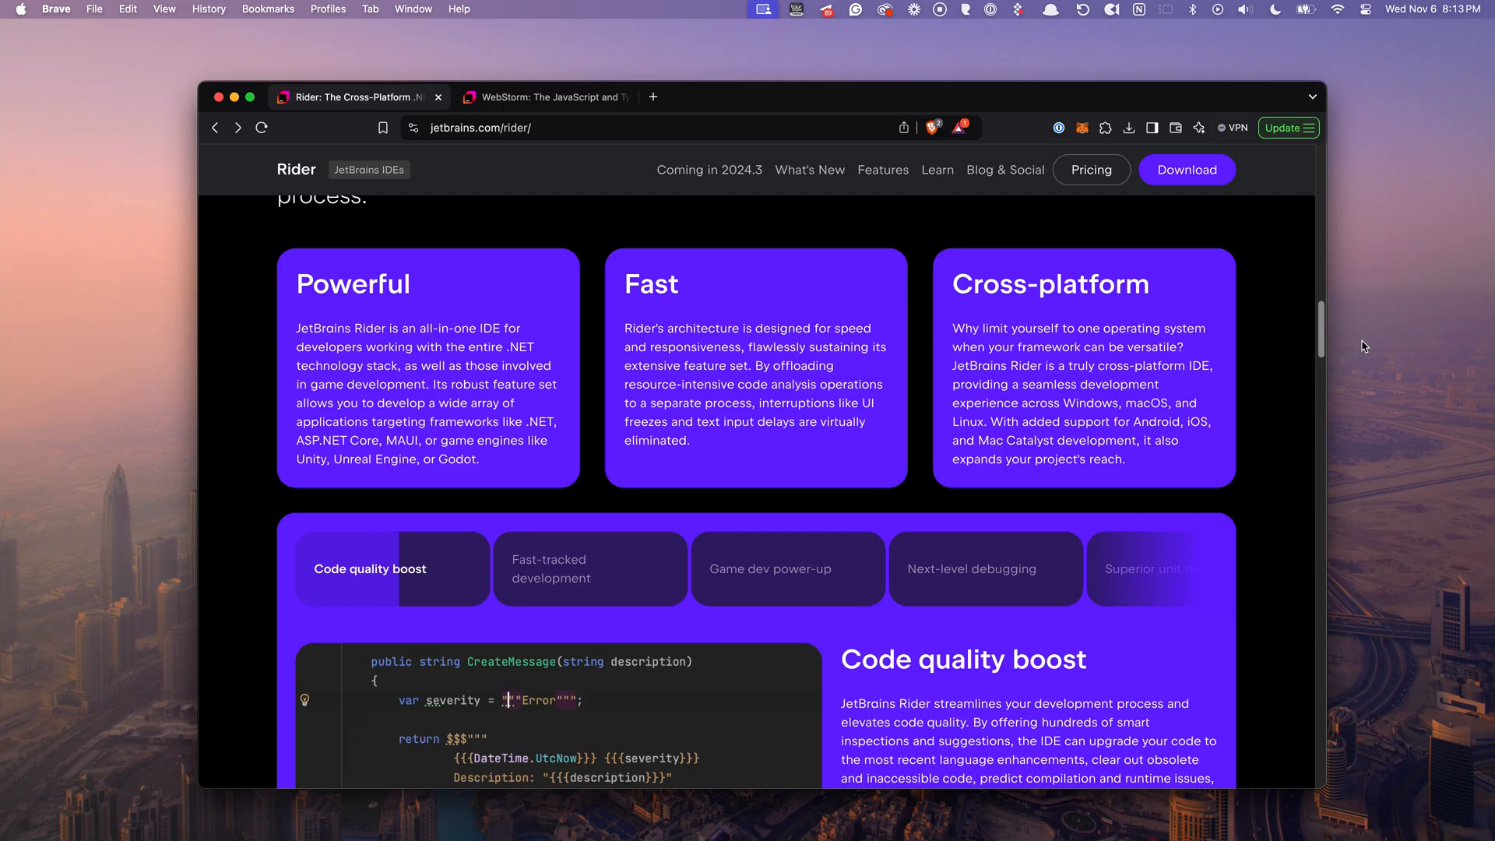
Return to the WebStorm product page and scroll further down it
left_click(542, 96)
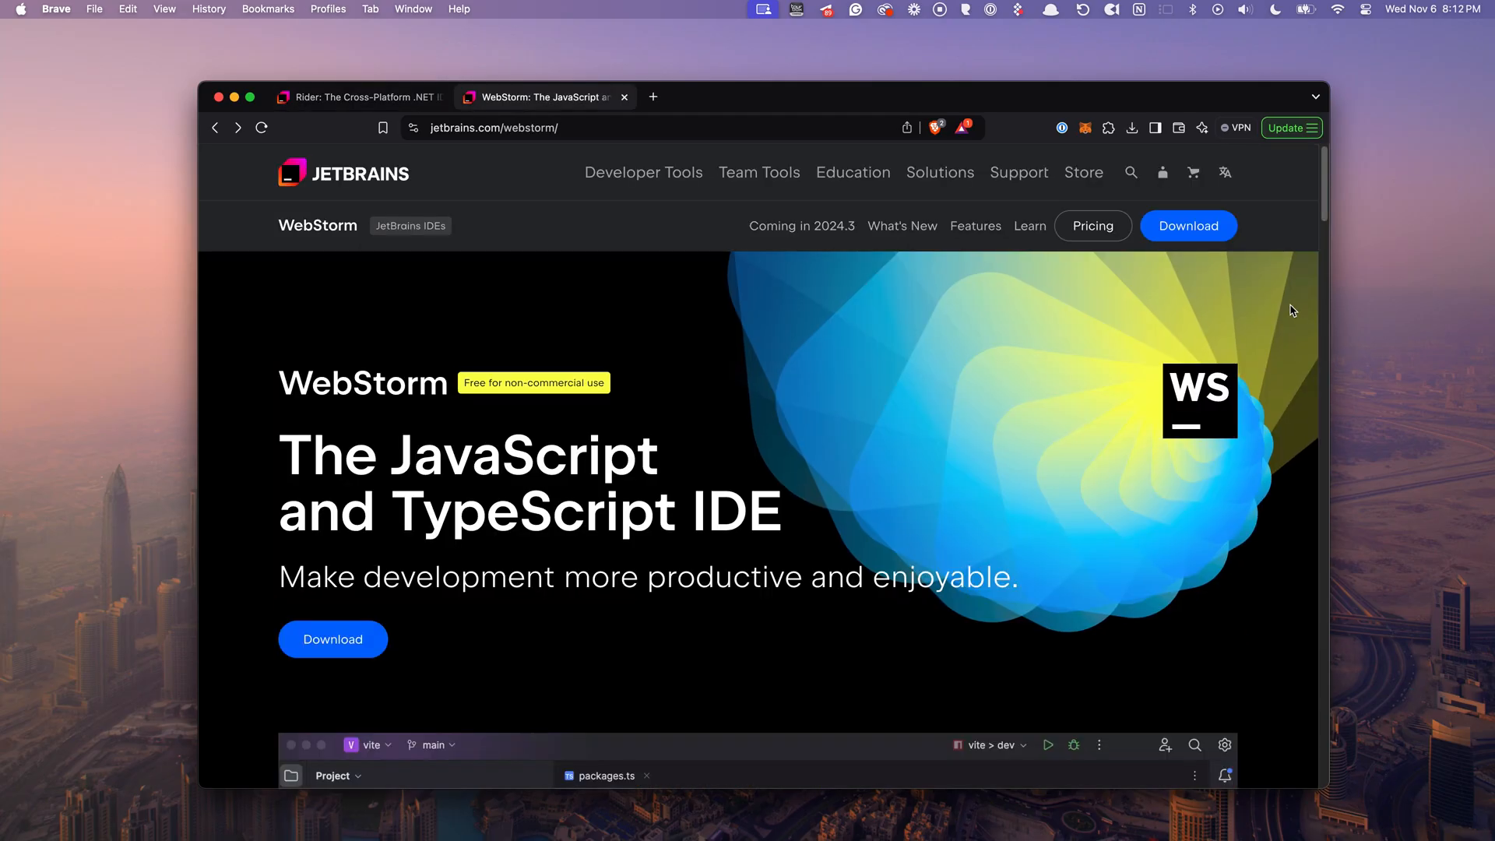
scroll("down", 3)
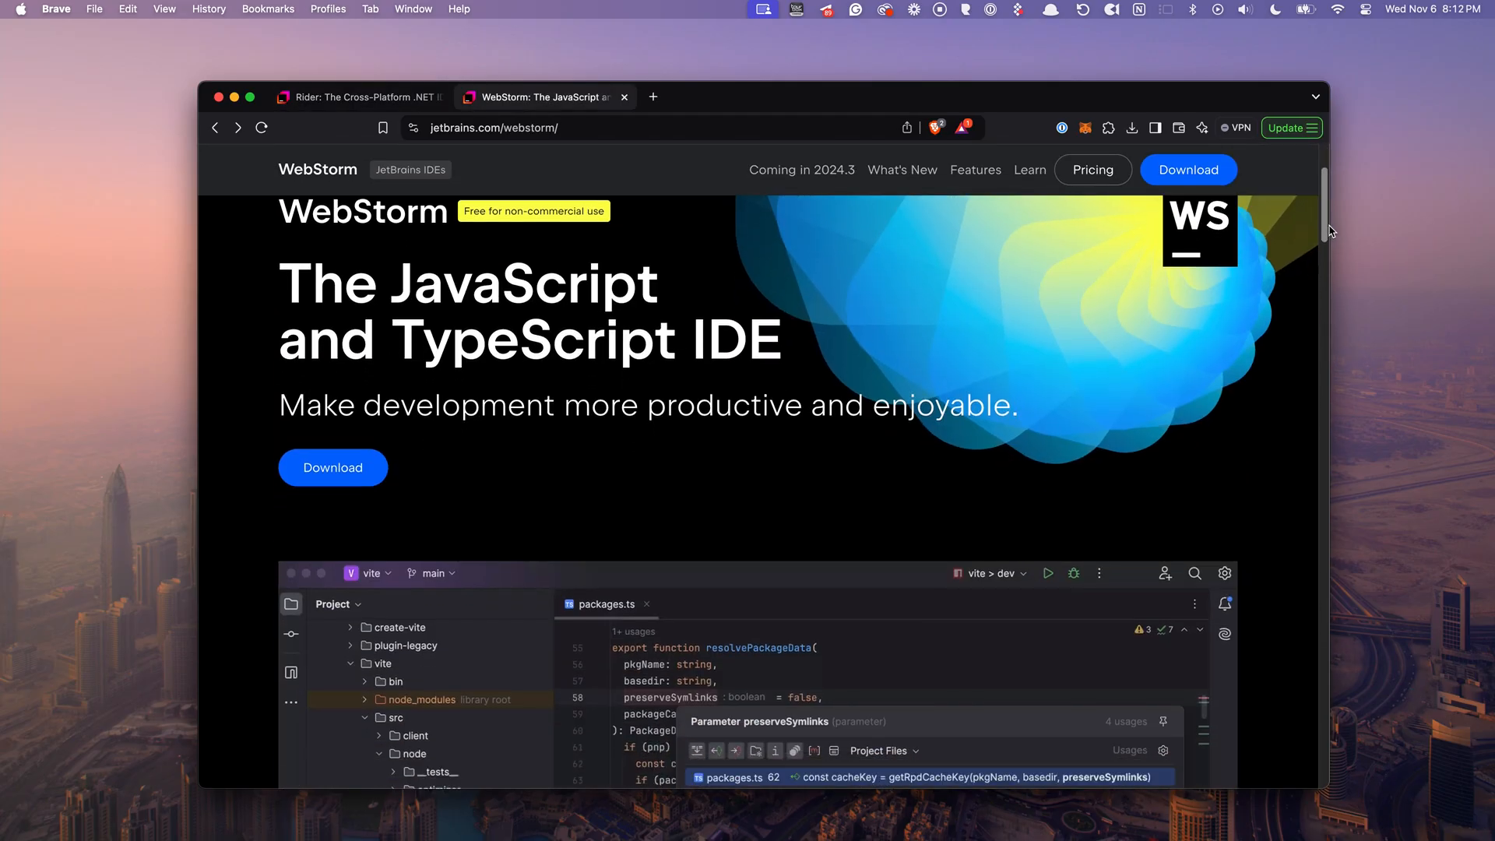
scroll("down", 3)
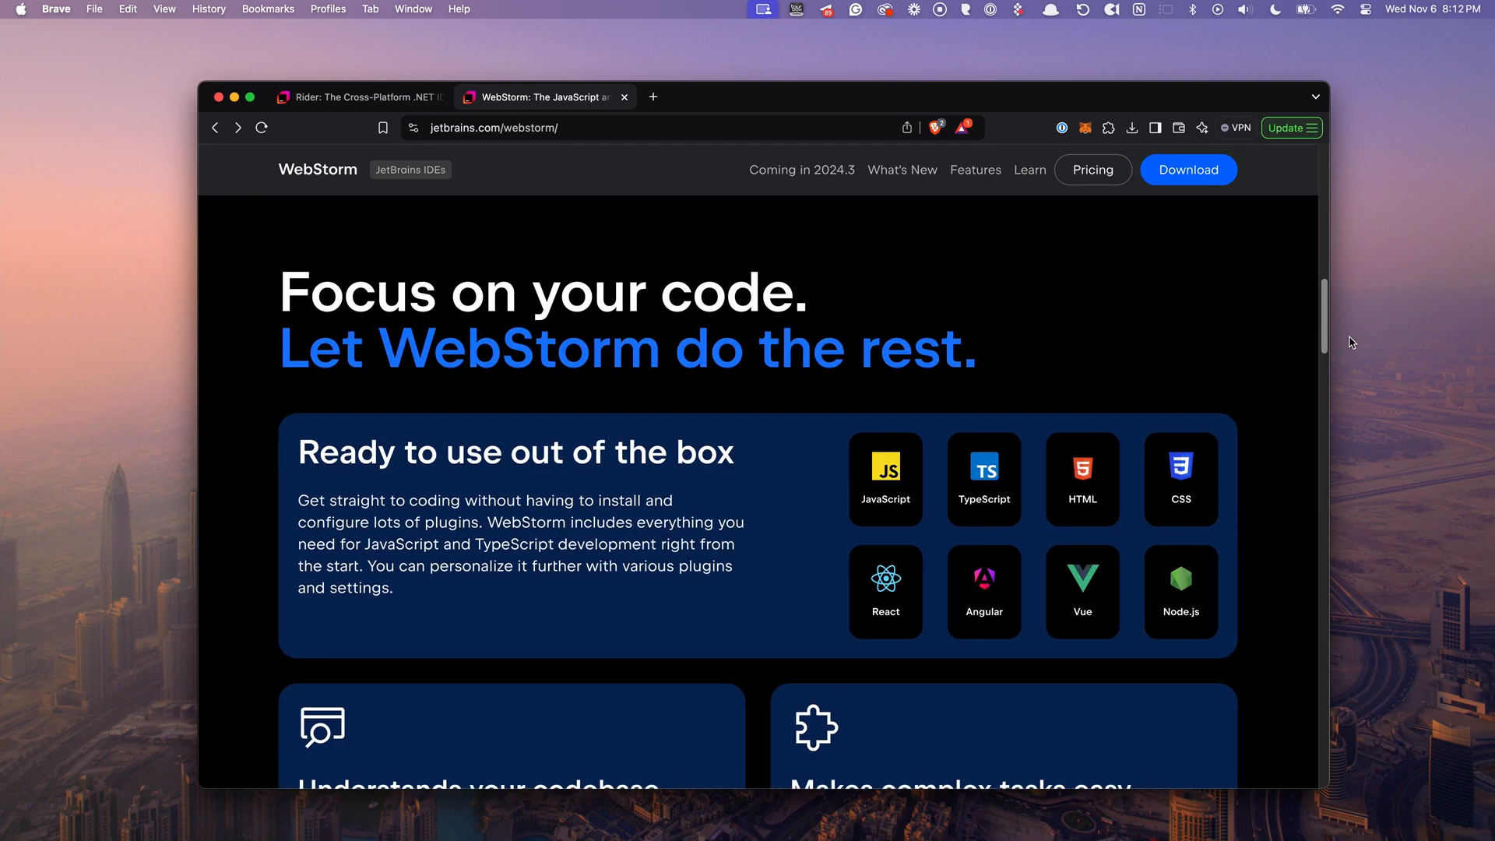
scroll("down", 3)
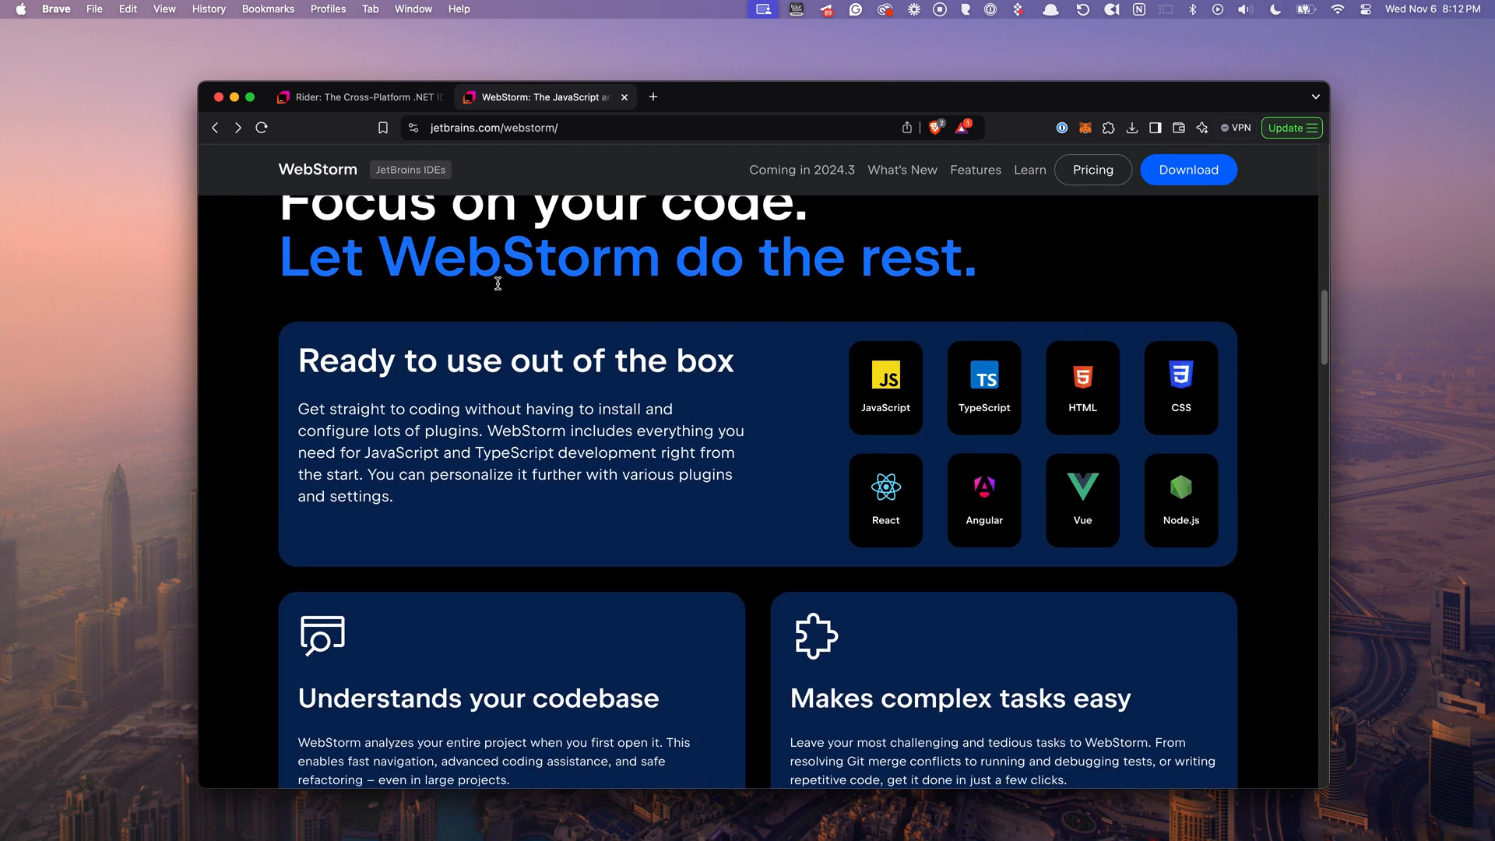
mouse_move(827, 416)
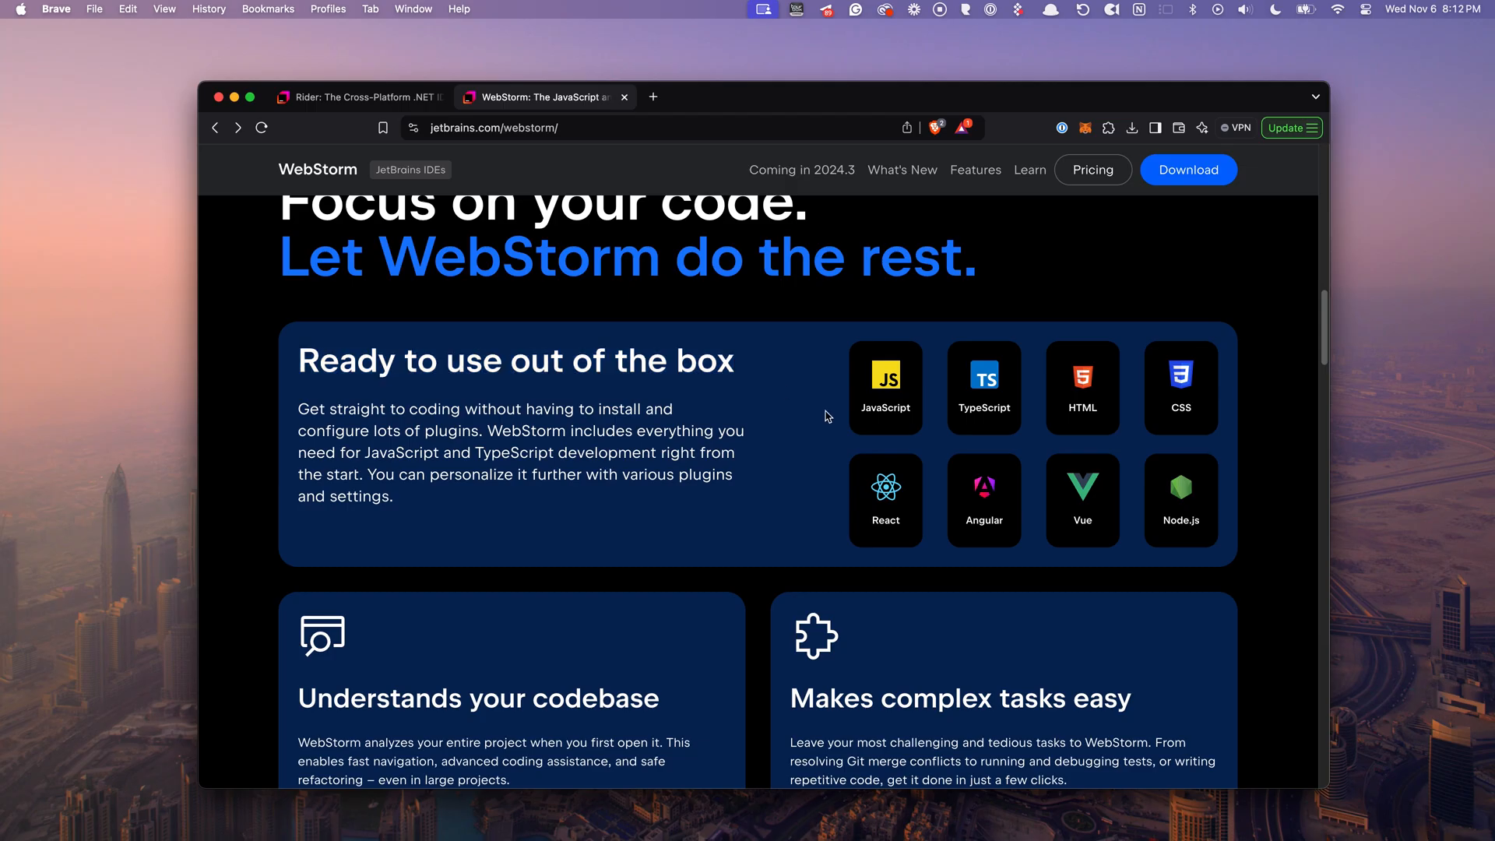
mouse_move(1011, 514)
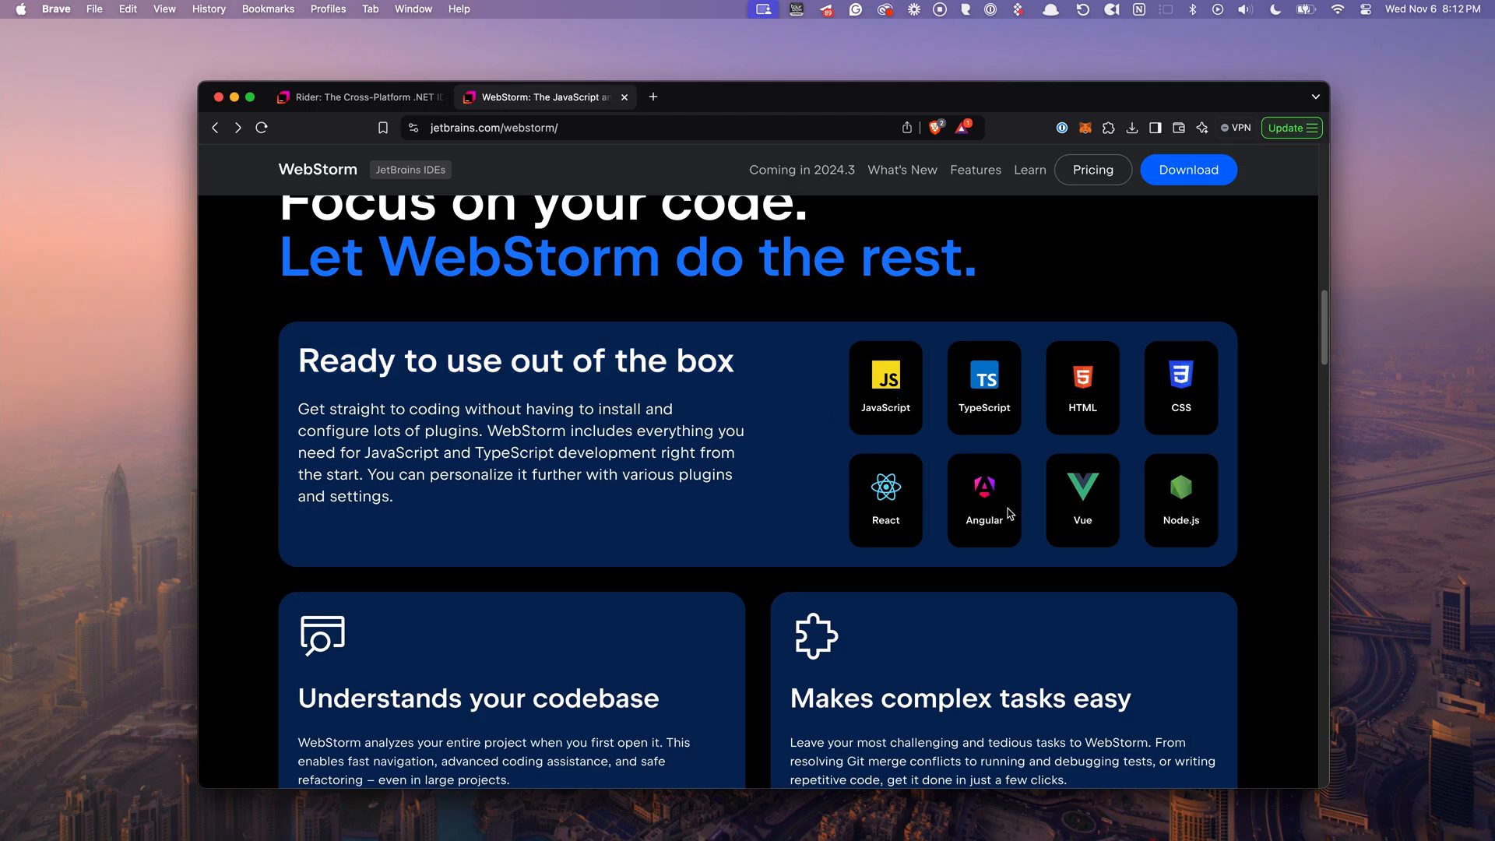
mouse_move(1339, 356)
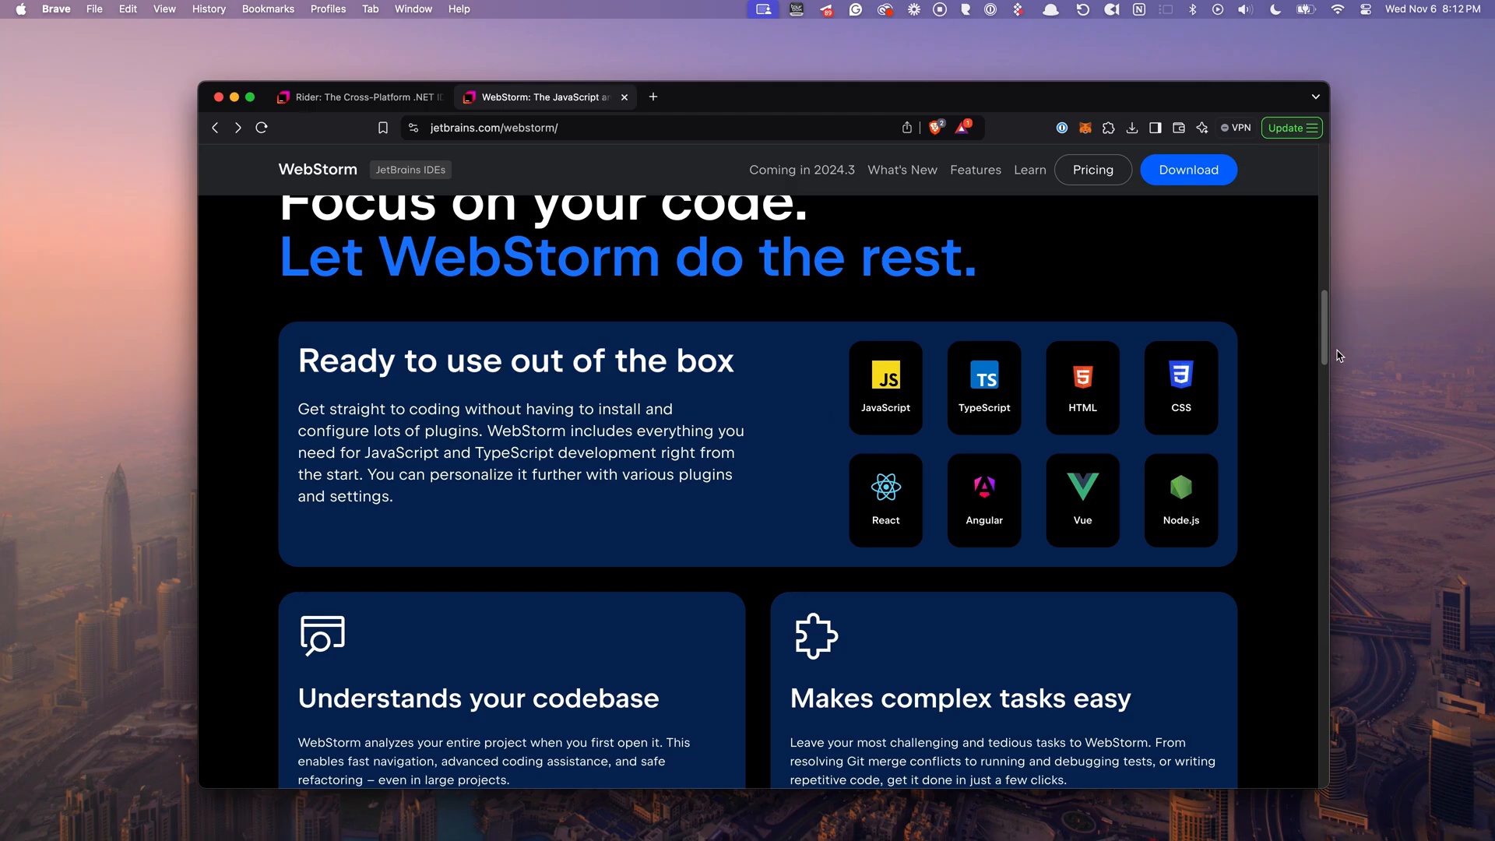
scroll("down", 3)
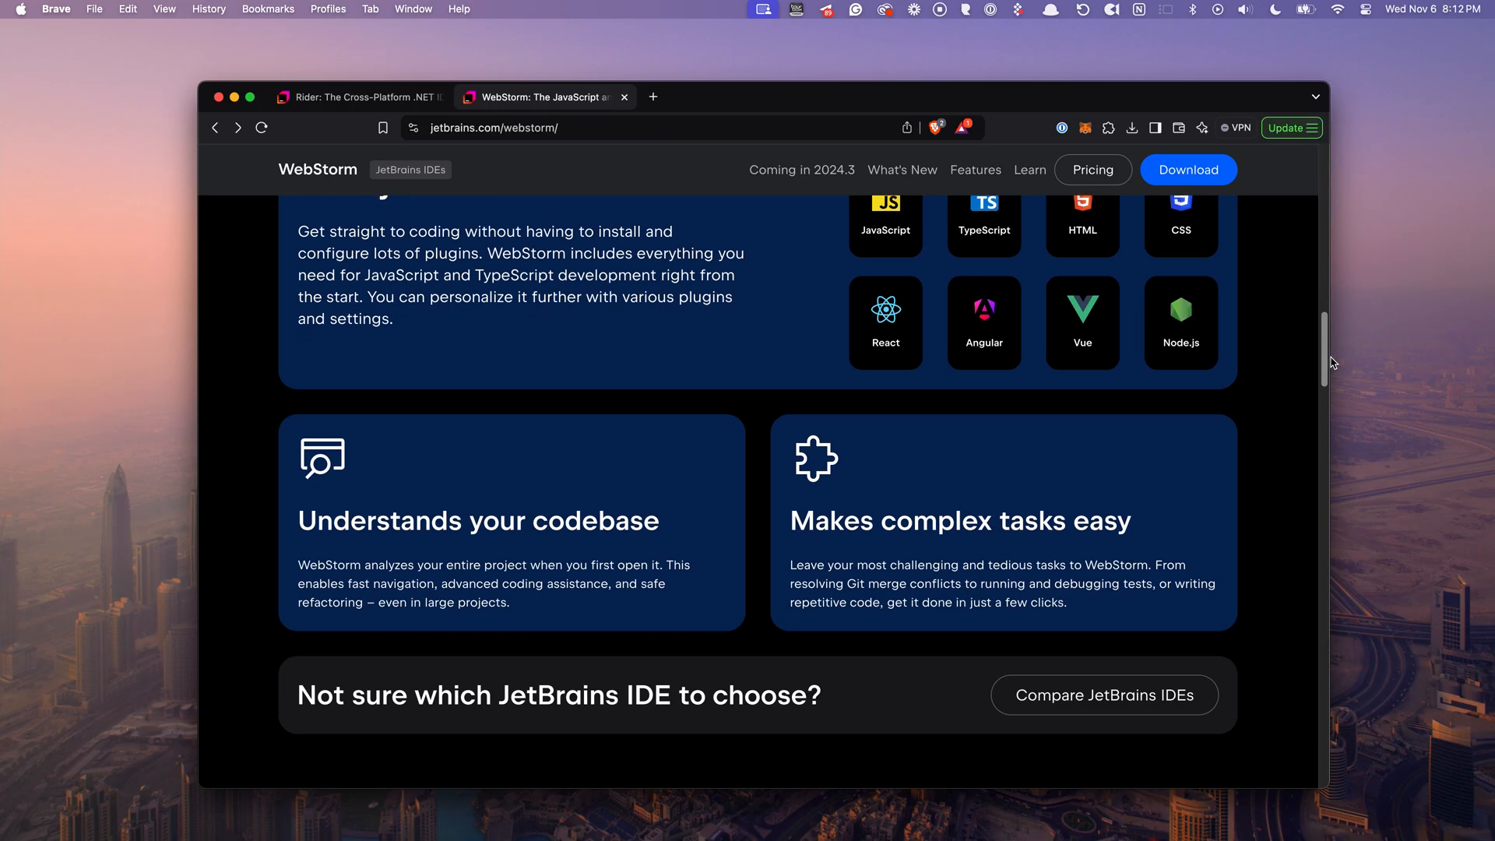
Glance at Rider again, then scroll WebStorm down to the AI Assistant and Customization features
left_click(365, 97)
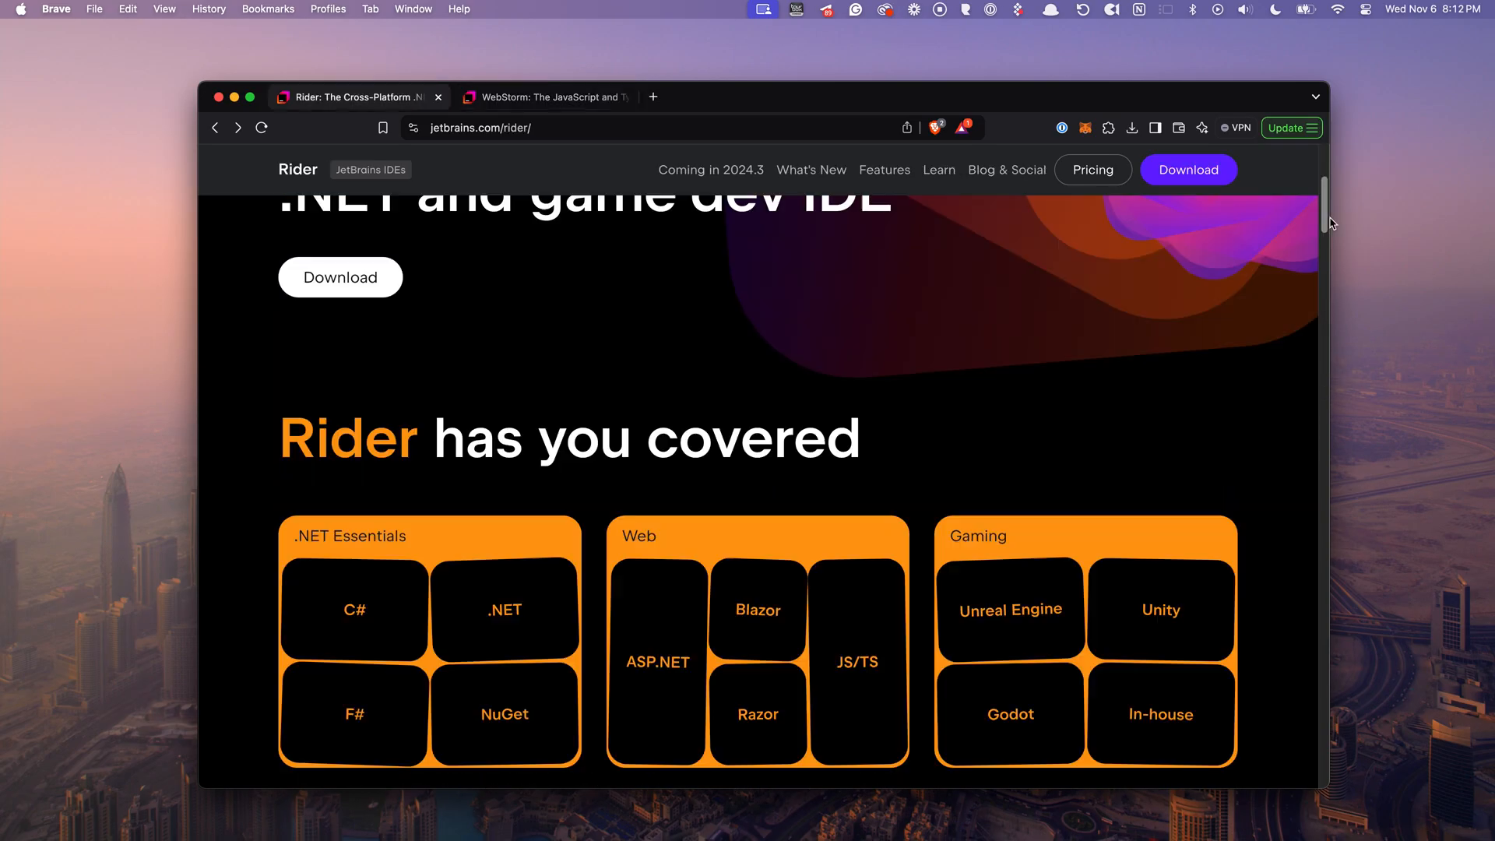
scroll("down", 3)
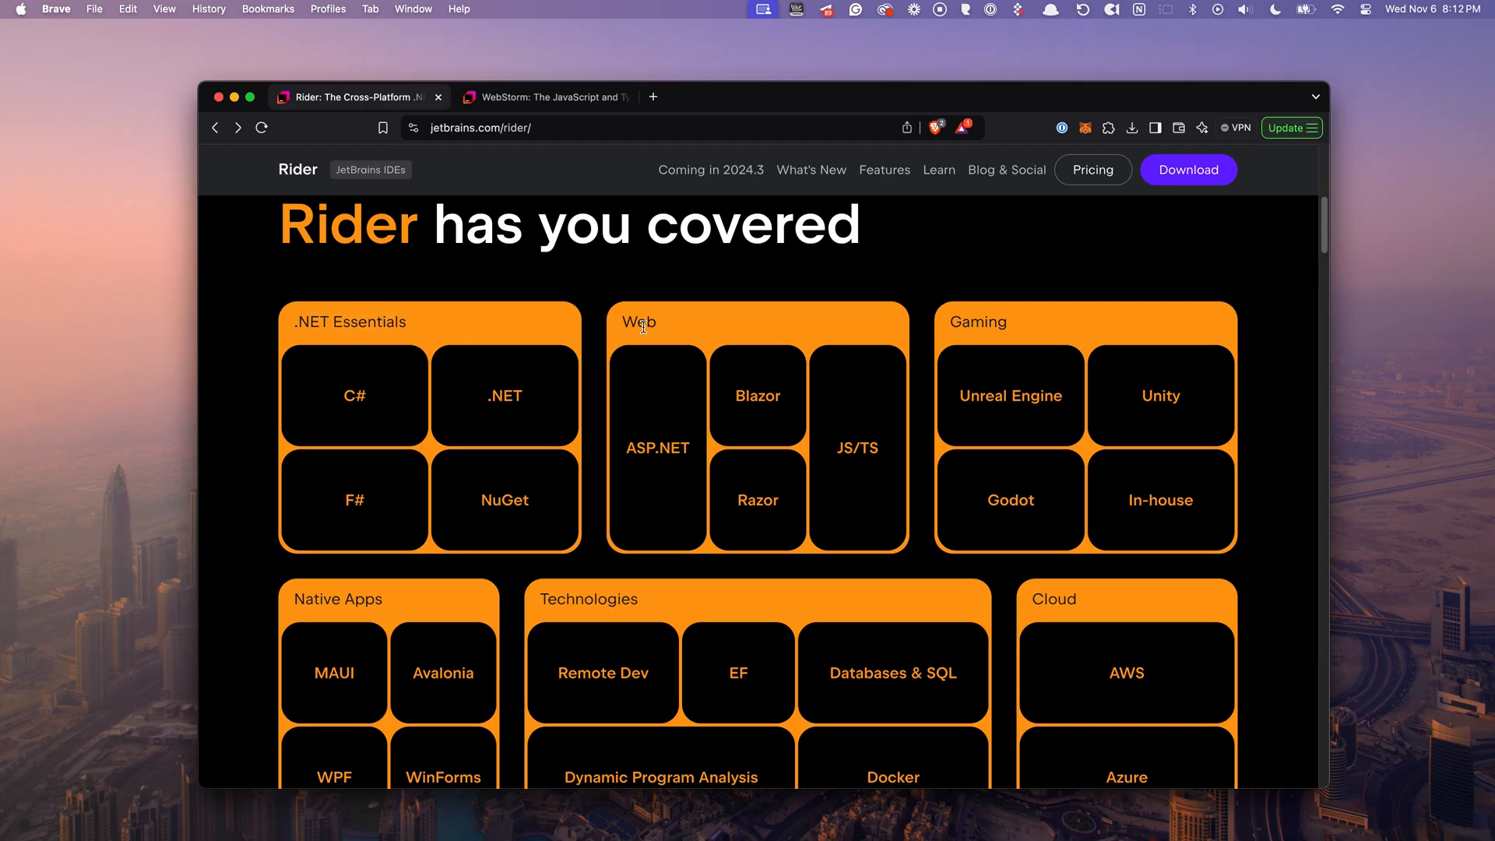
mouse_move(1302, 300)
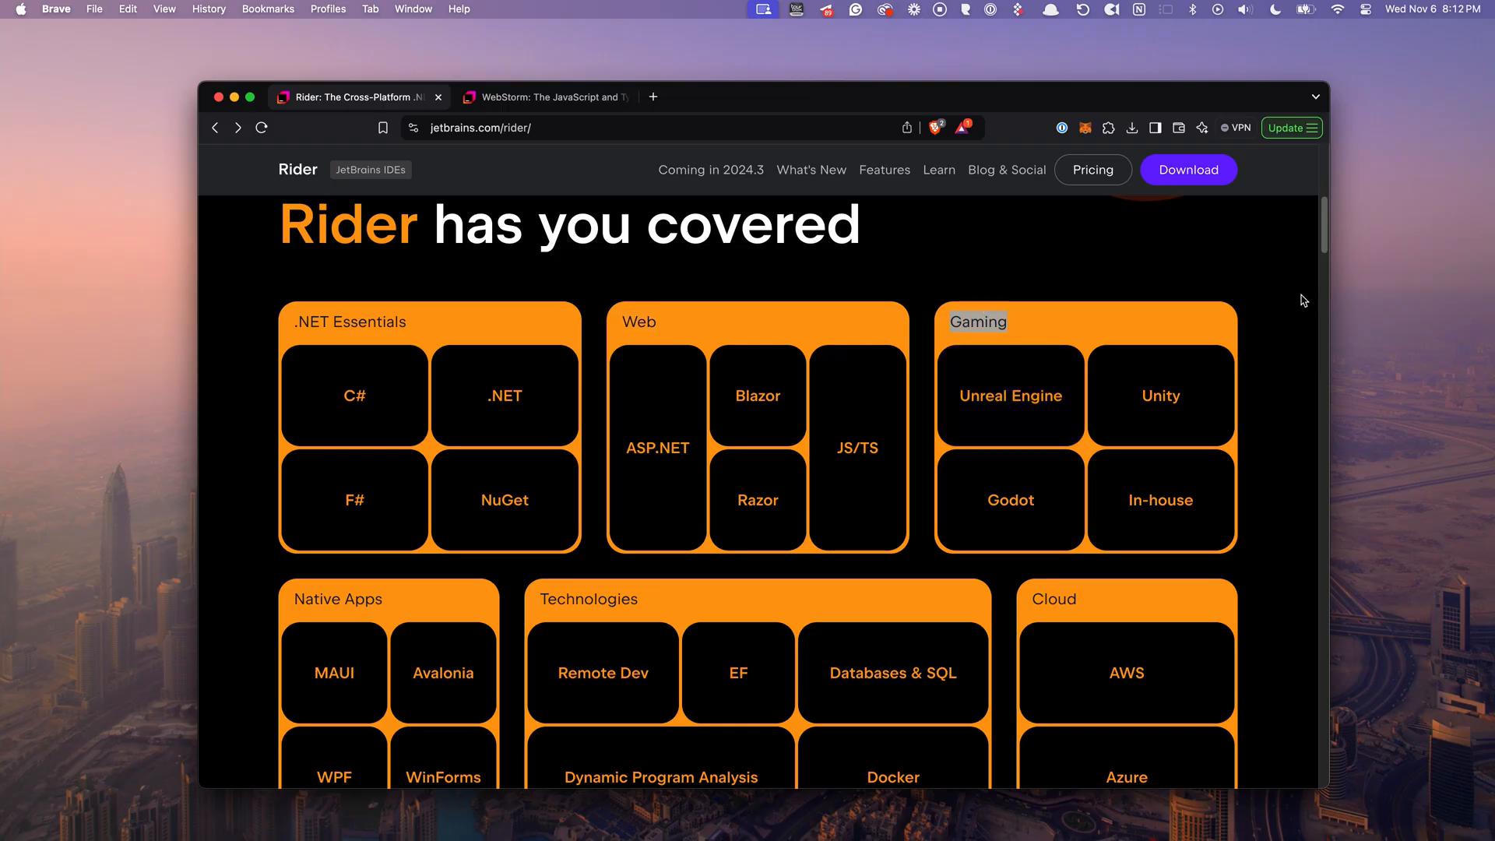
left_click(551, 97)
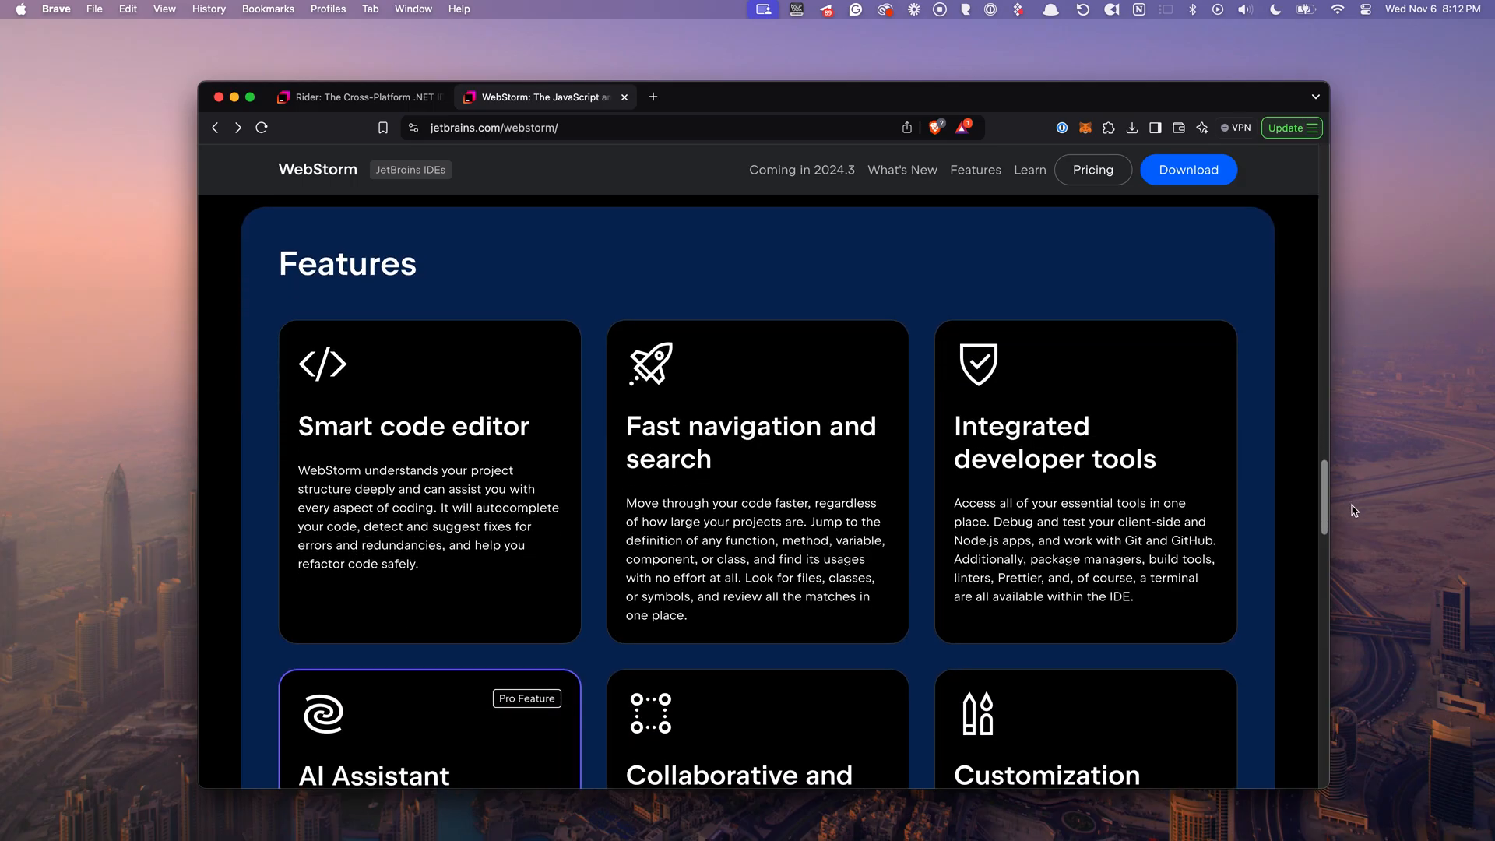
scroll("down", 3)
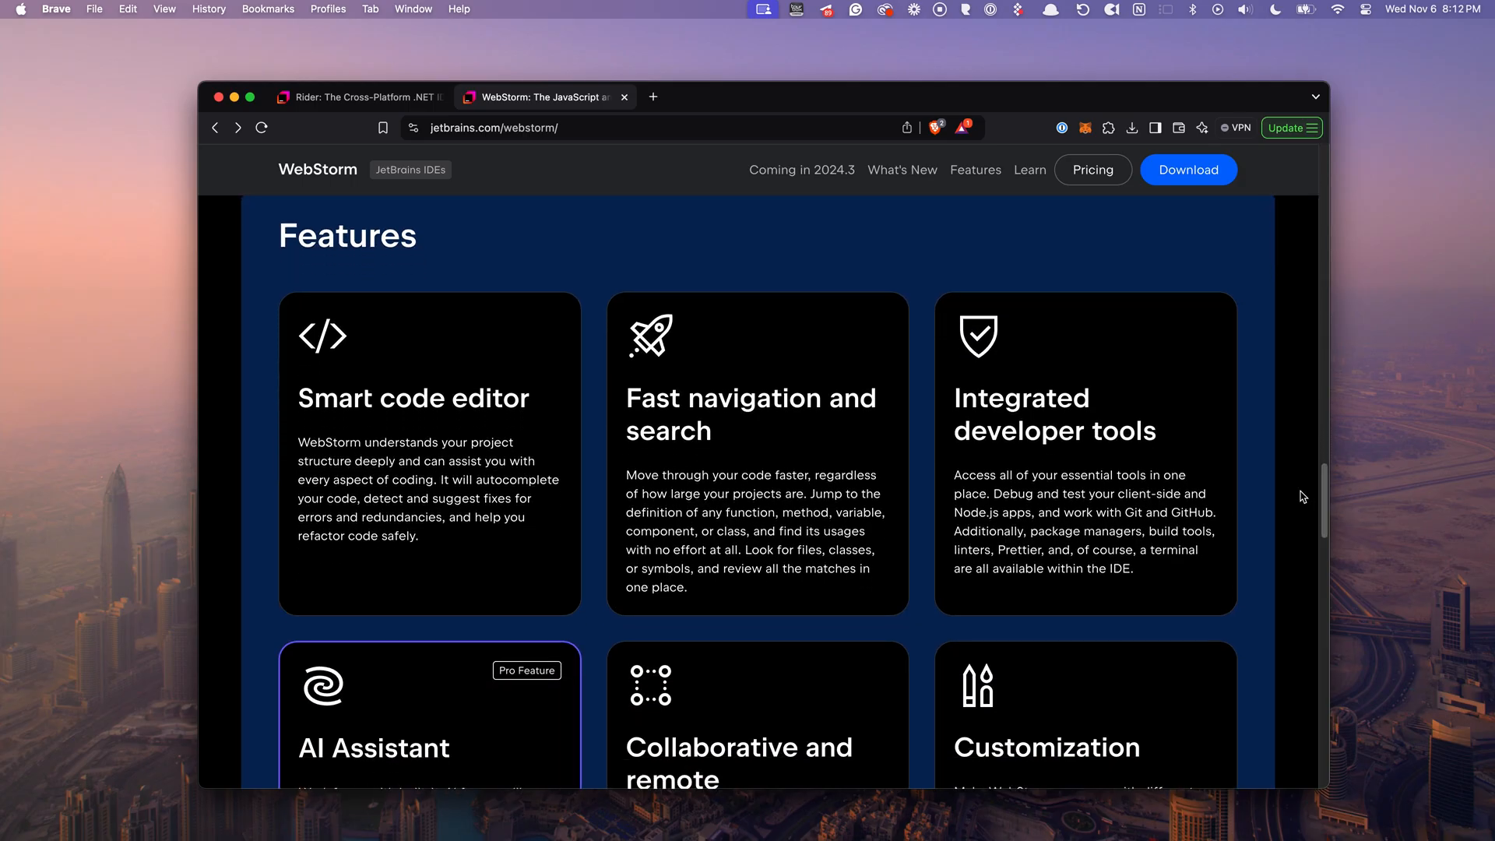
scroll("down", 3)
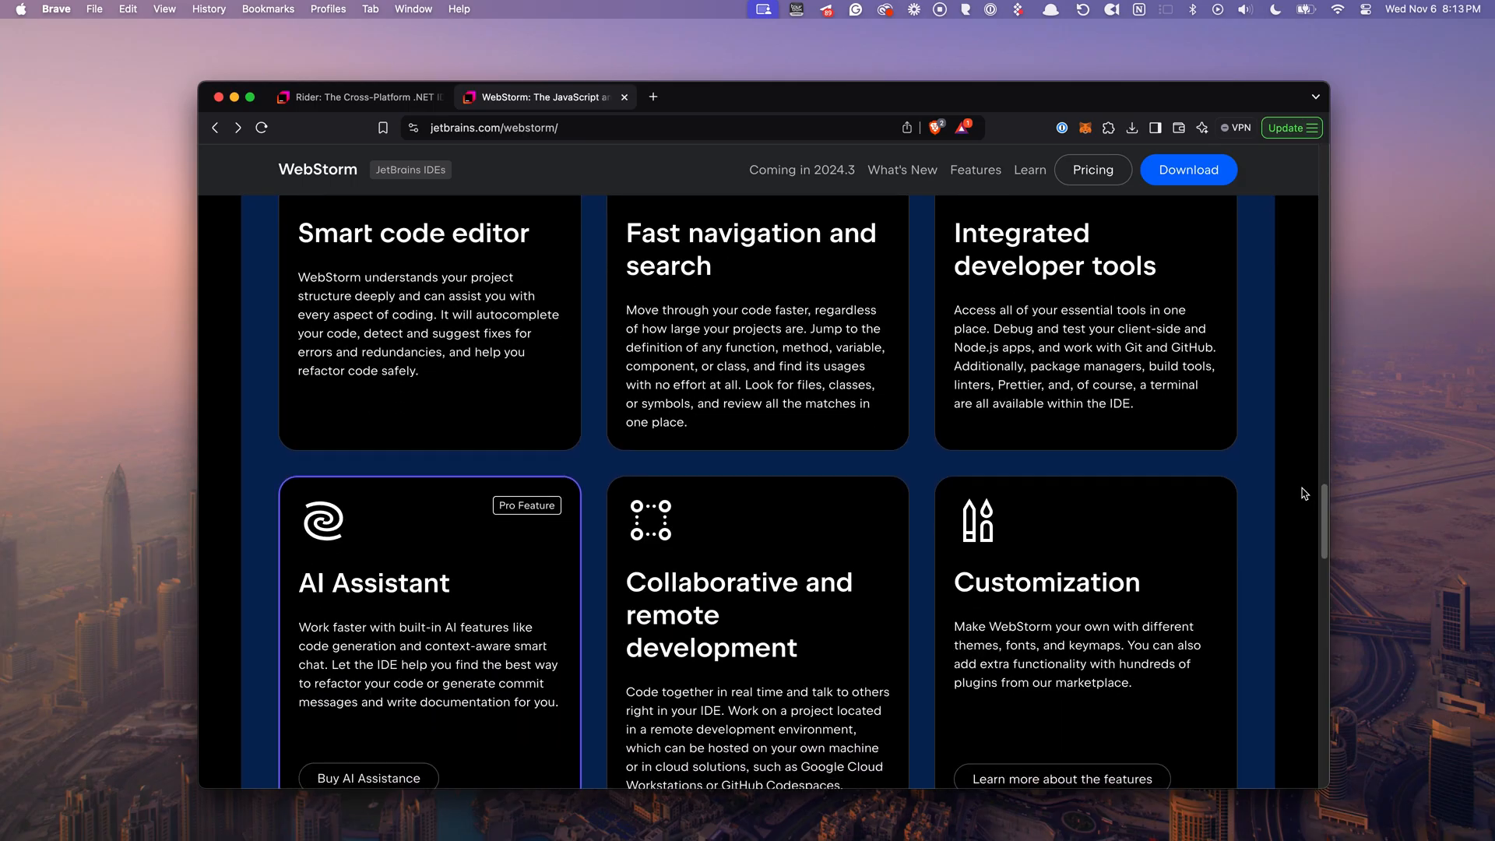
scroll("down", 3)
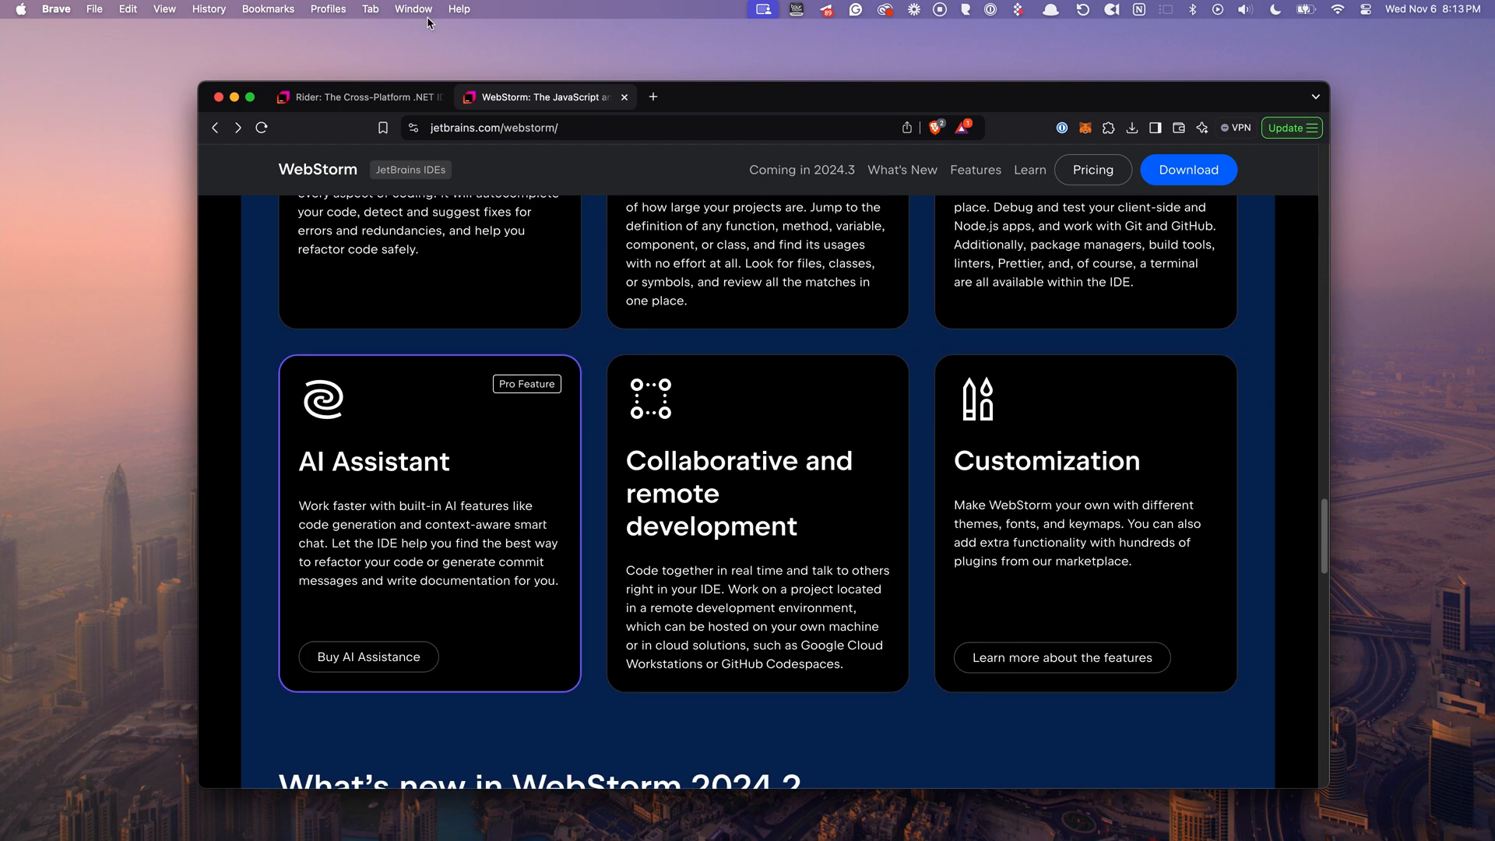